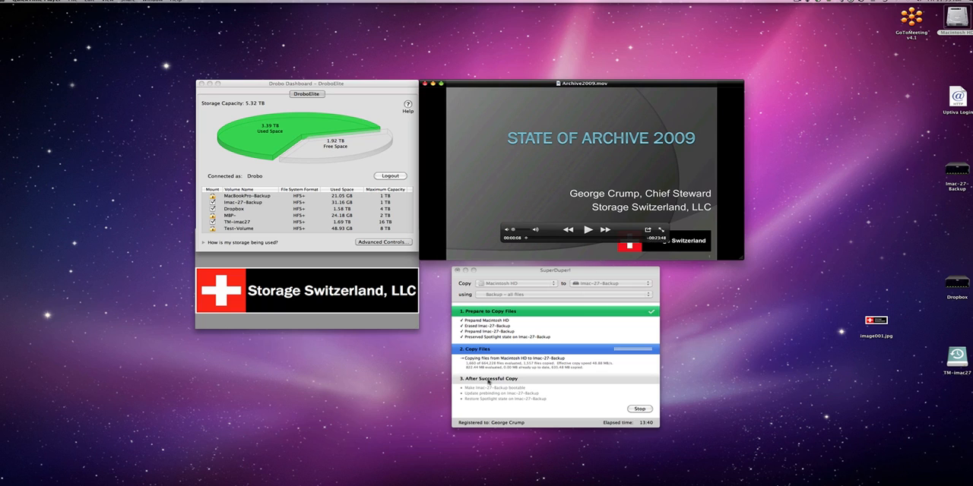
pyautogui.moveTo(599, 371)
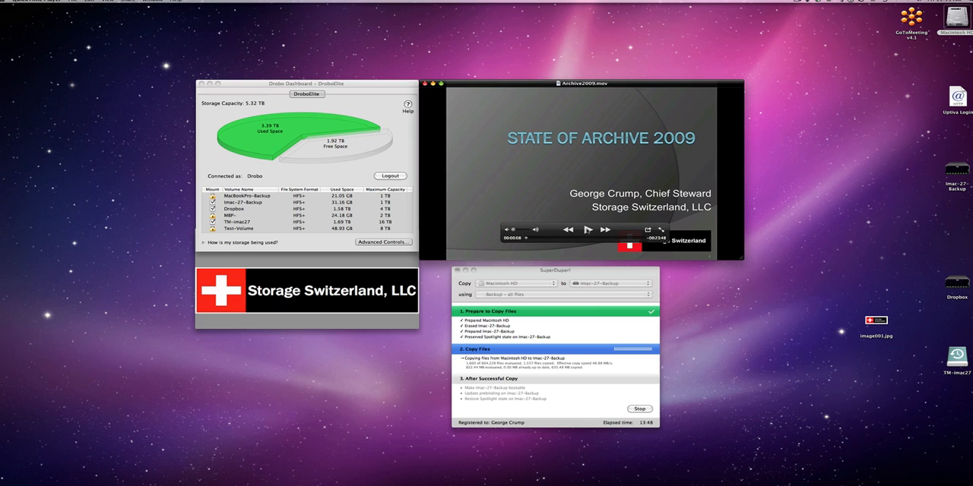
# - Start the presentation video and show the Drobo's detailed drive status with data protection under way
pyautogui.click(586, 230)
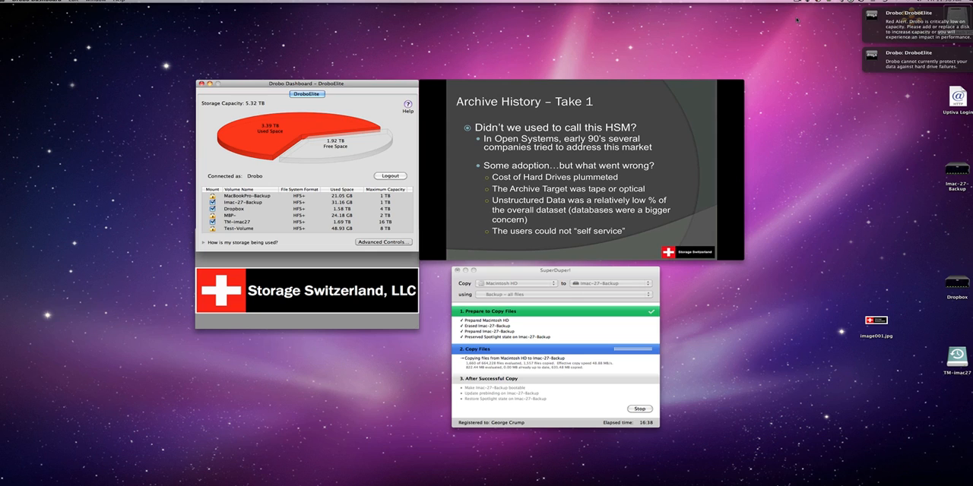
pyautogui.moveTo(350, 149)
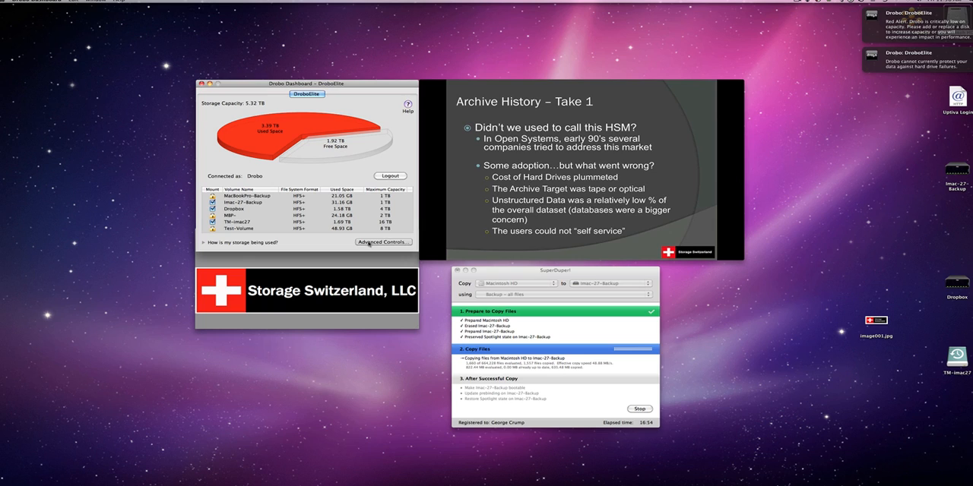
pyautogui.click(383, 242)
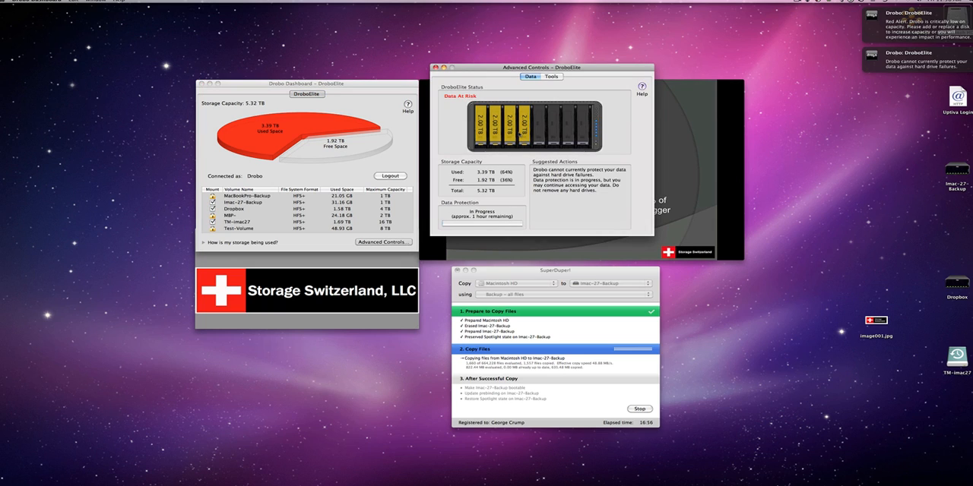
pyautogui.moveTo(525, 152)
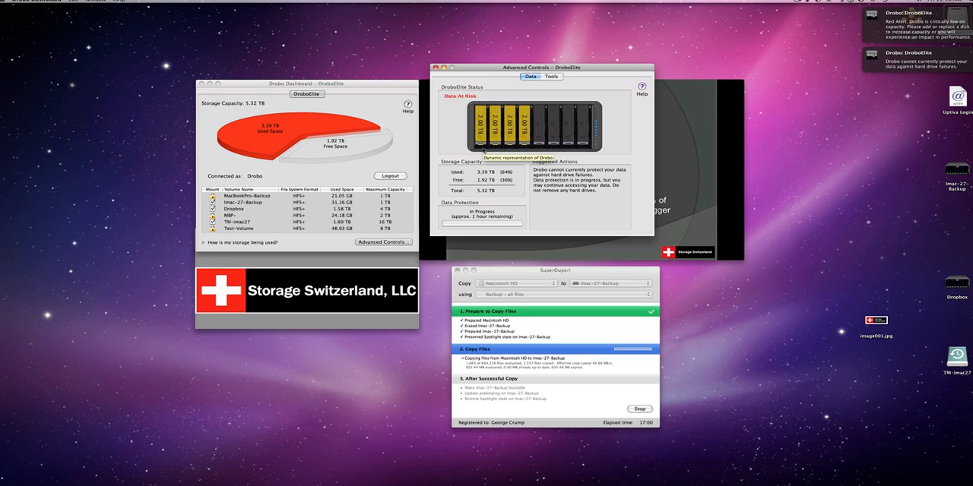
pyautogui.moveTo(468, 229)
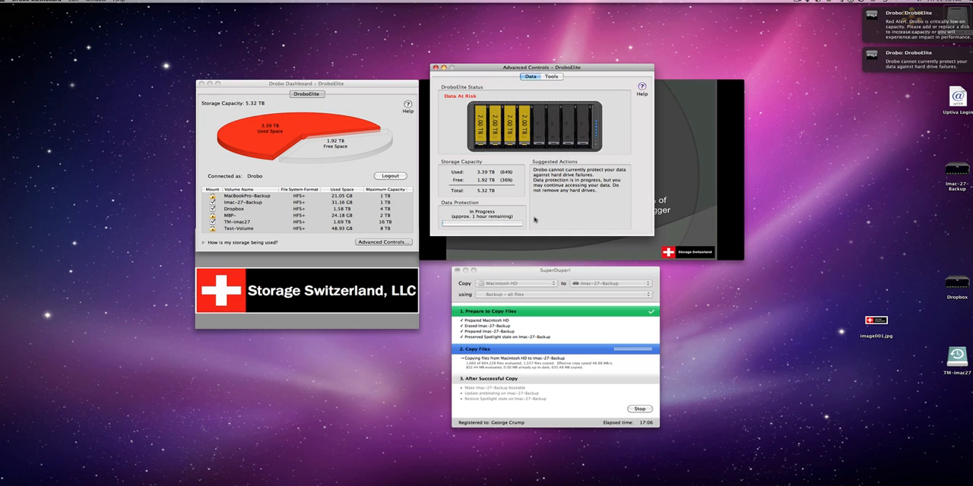
pyautogui.moveTo(532, 221)
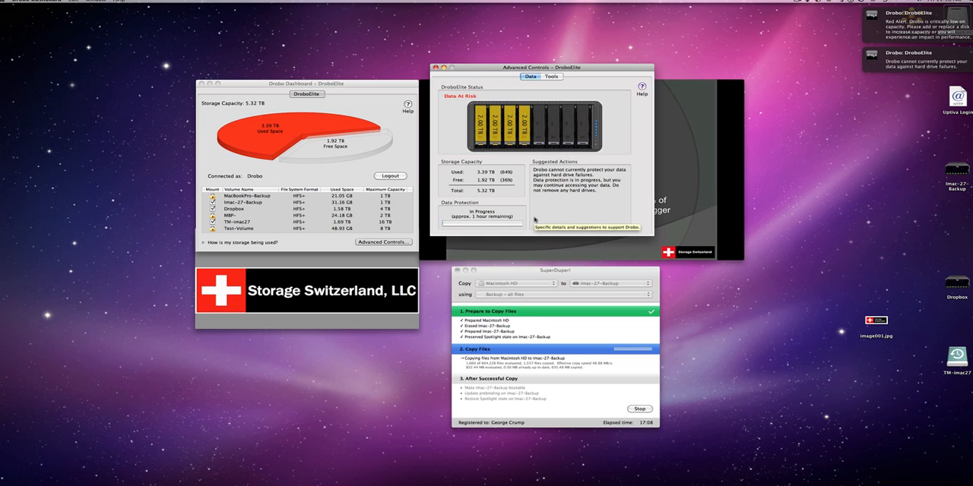